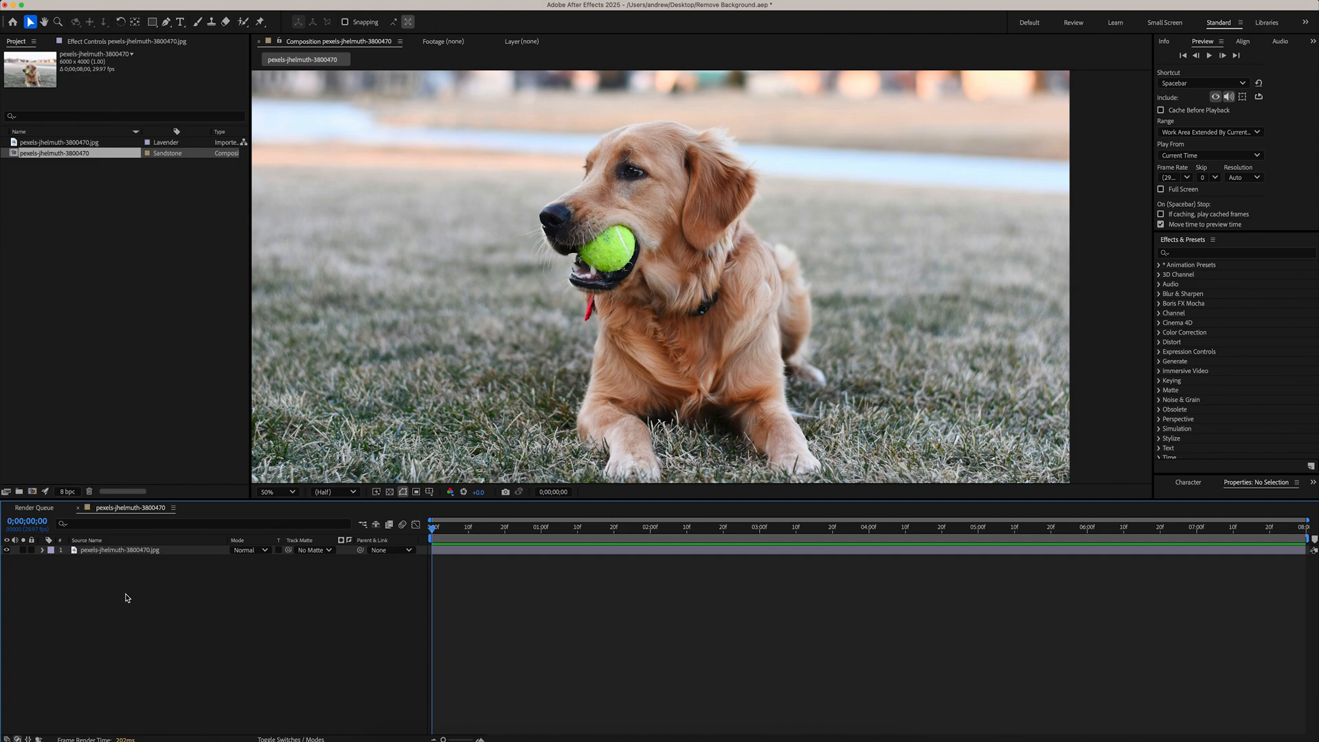
mouse_move(626, 110)
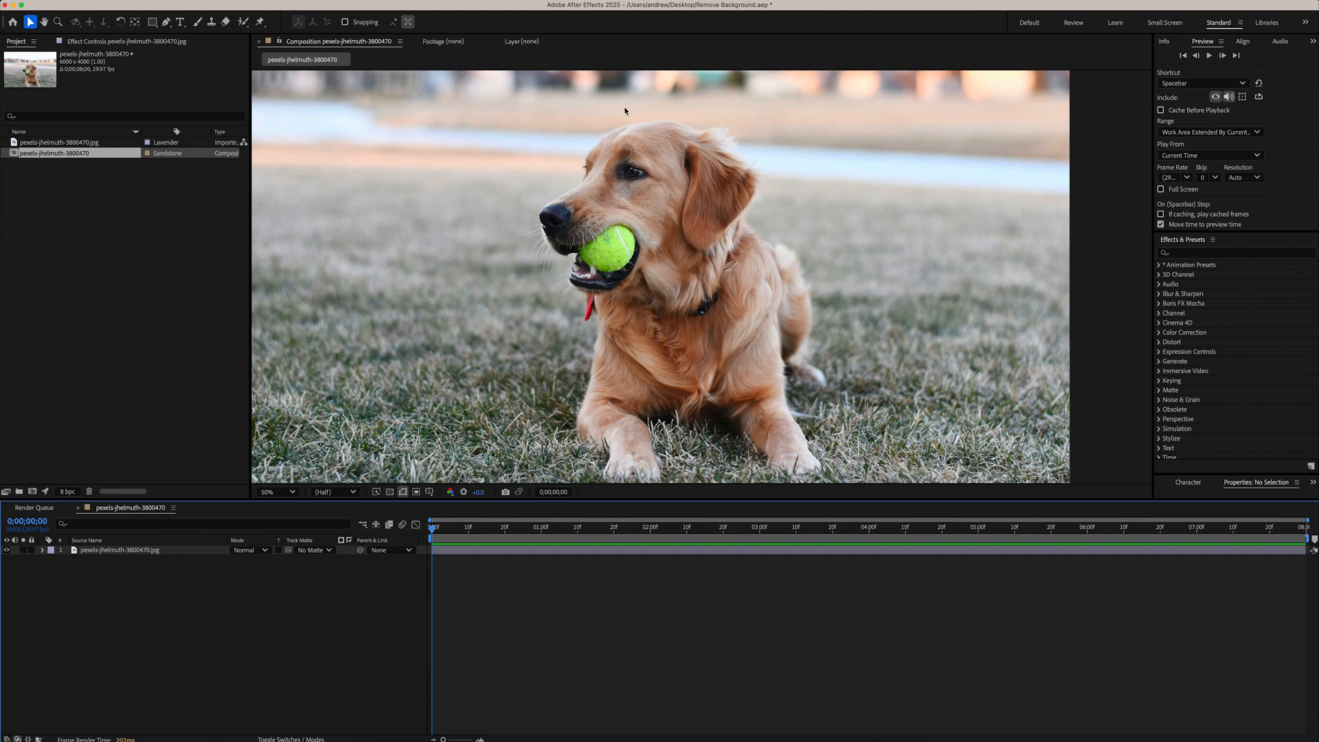
mouse_move(617, 259)
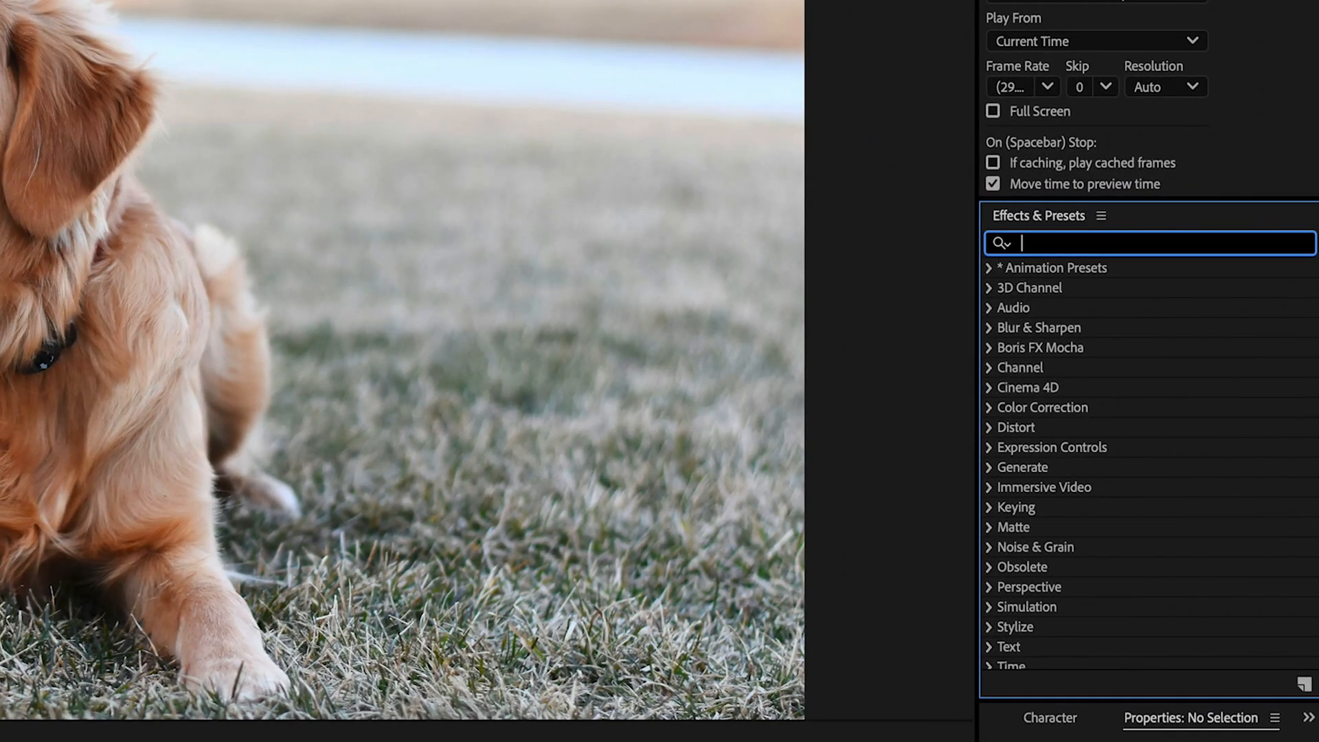
- Find and apply Lumetri Color to the dog photo layer by searching 'lumetr' in Effects & Presets
text(lumetr)
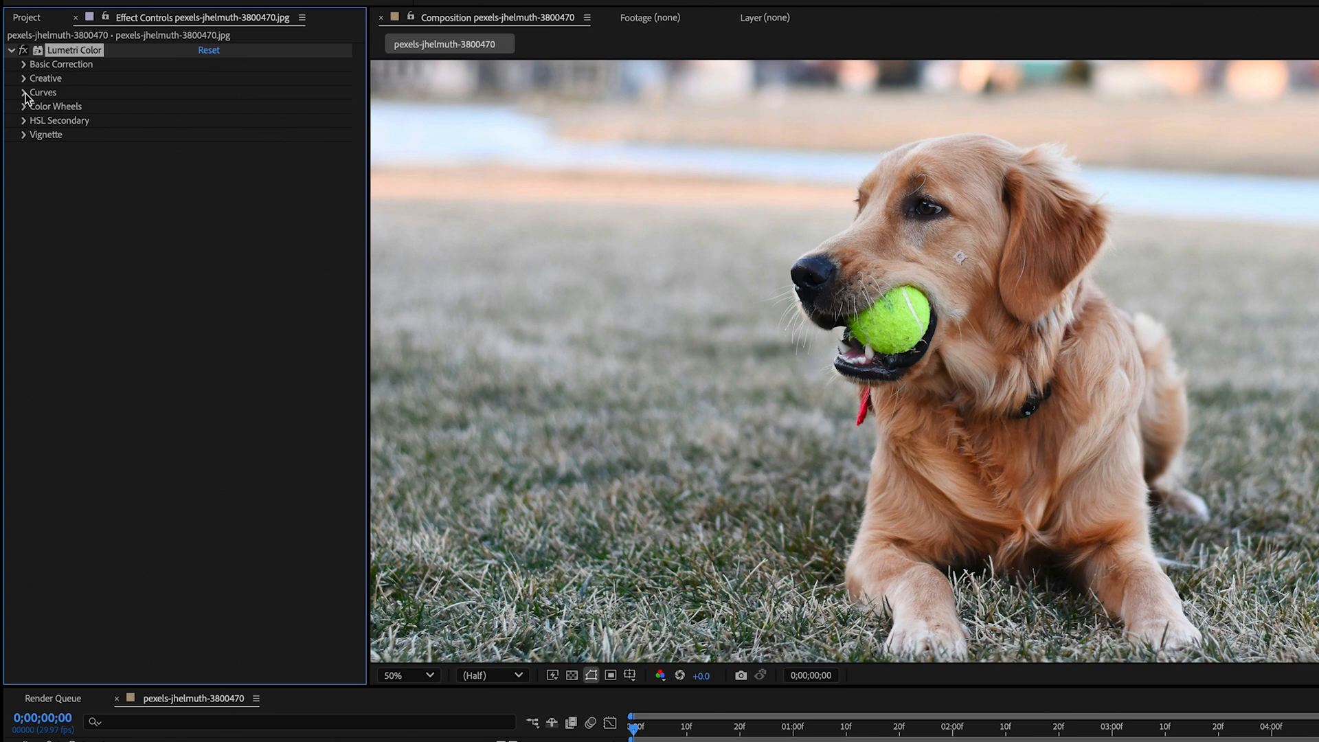
- Expand Lumetri's Curves section and bring the Hue vs Sat curve into view
click(22, 92)
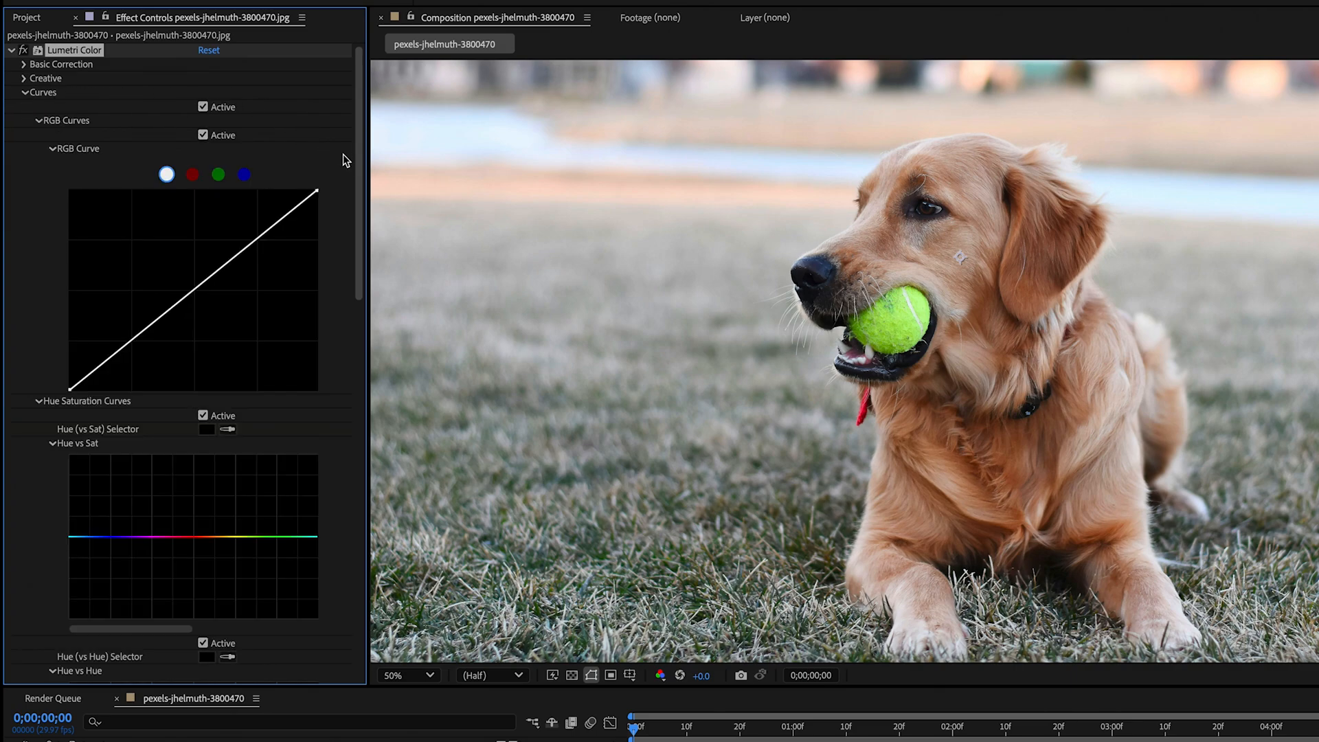
scroll(down, 3)
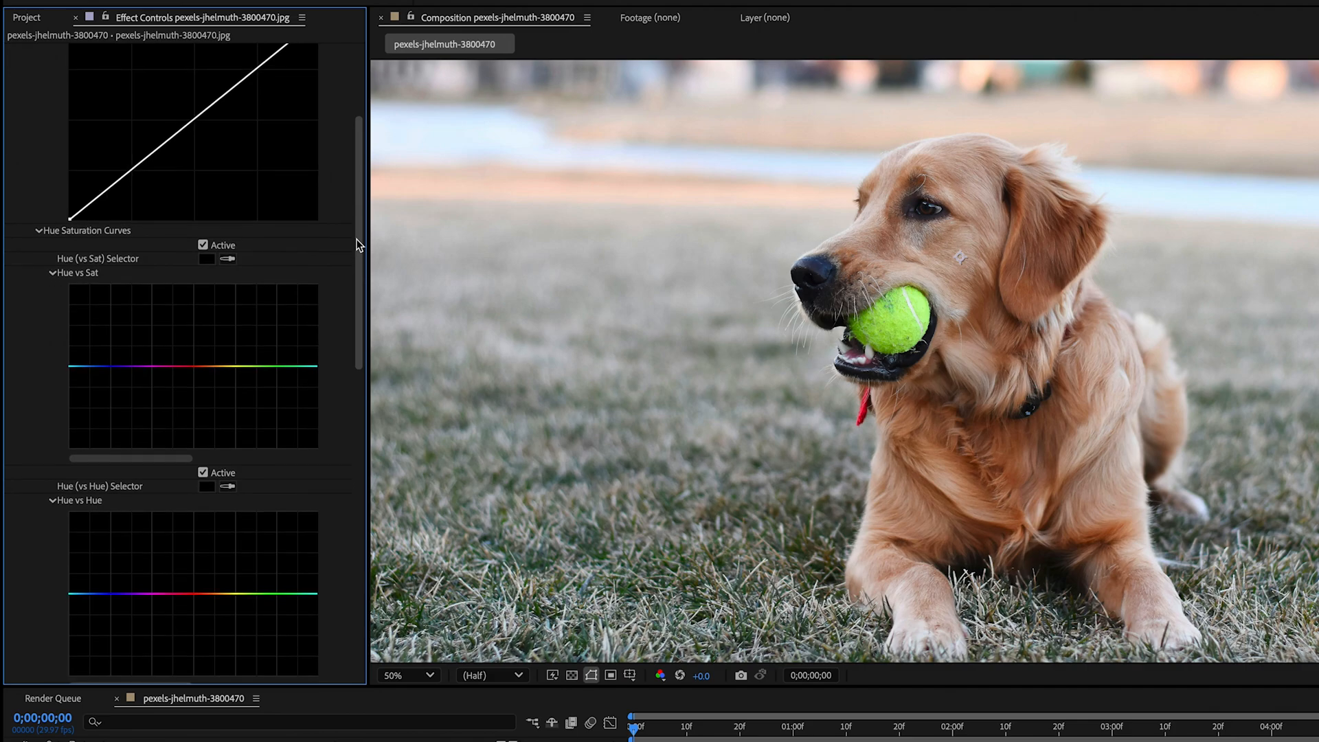
scroll(down, 3)
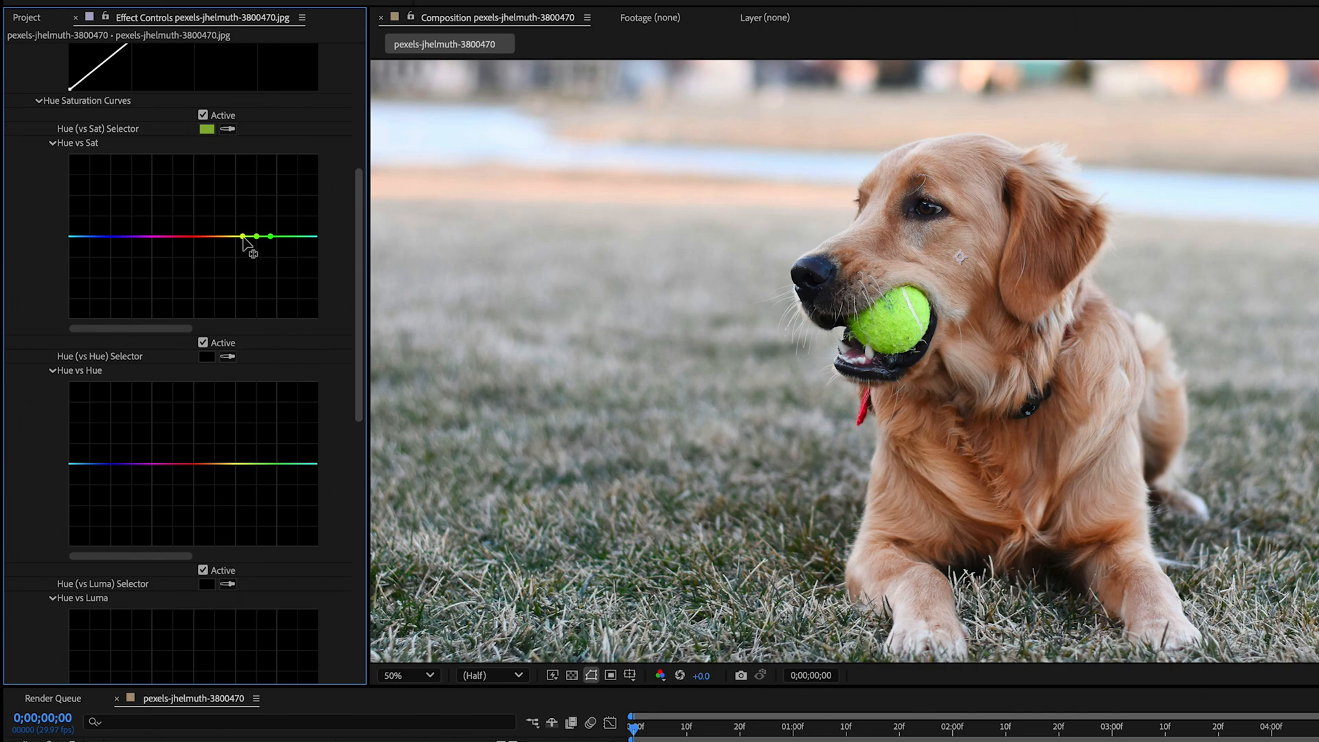
- Pull the Hue vs Sat curve's outer points down so all non-green hues lose saturation
drag(243, 237, 245, 302)
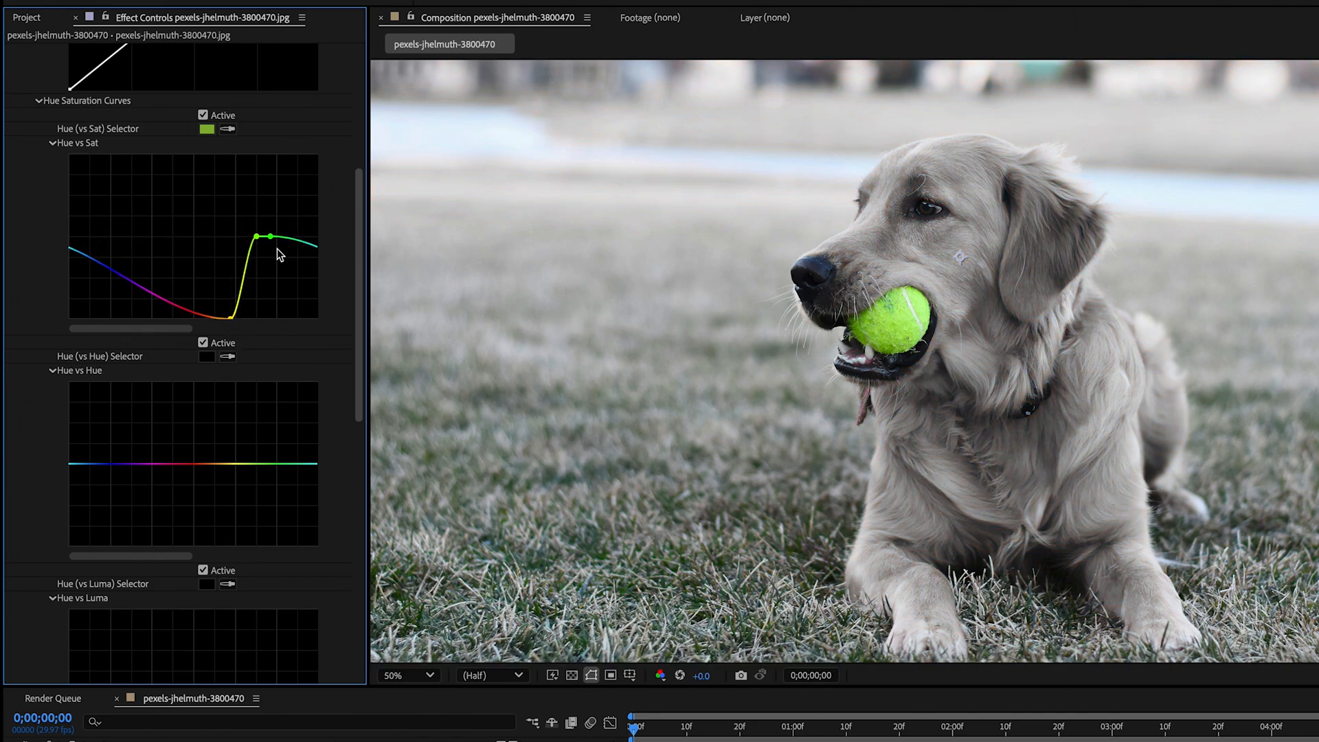
drag(257, 235, 286, 337)
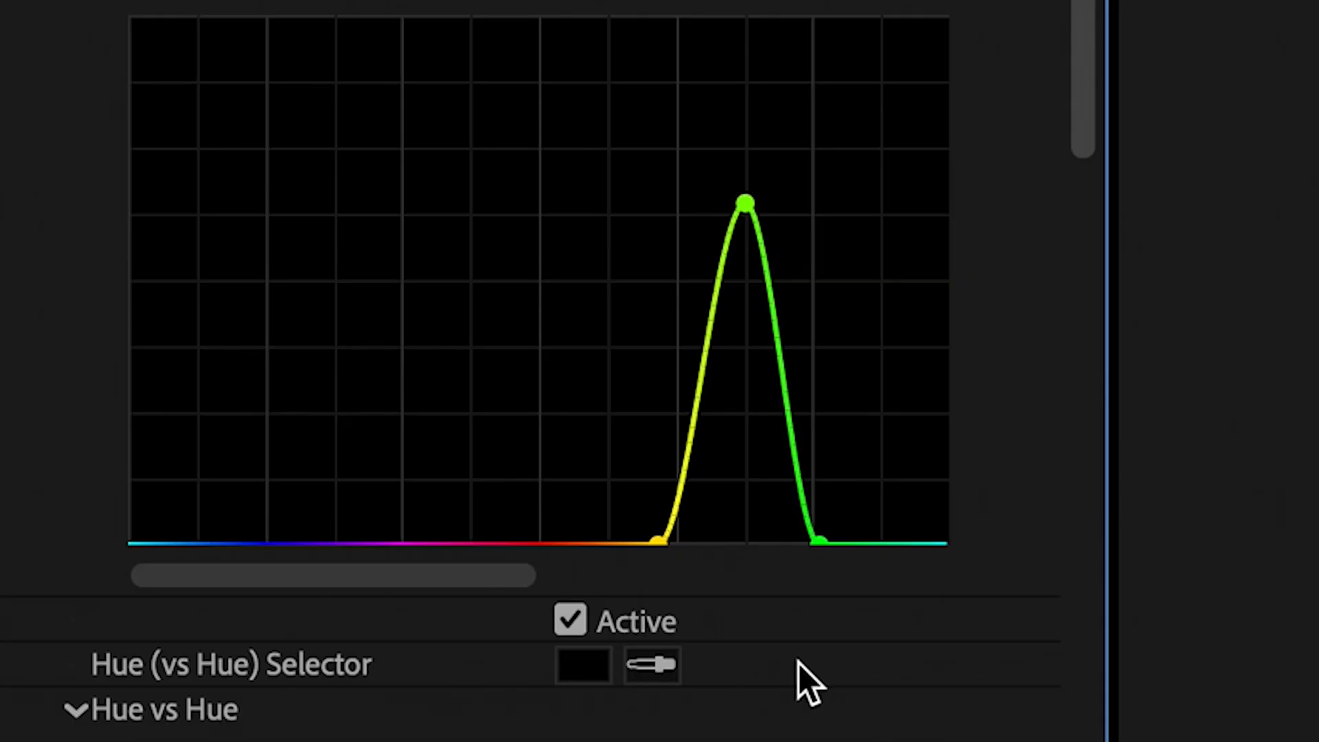
- Move the green peak's right anchor rightward so a broader range of greens stays saturated
drag(816, 538, 884, 539)
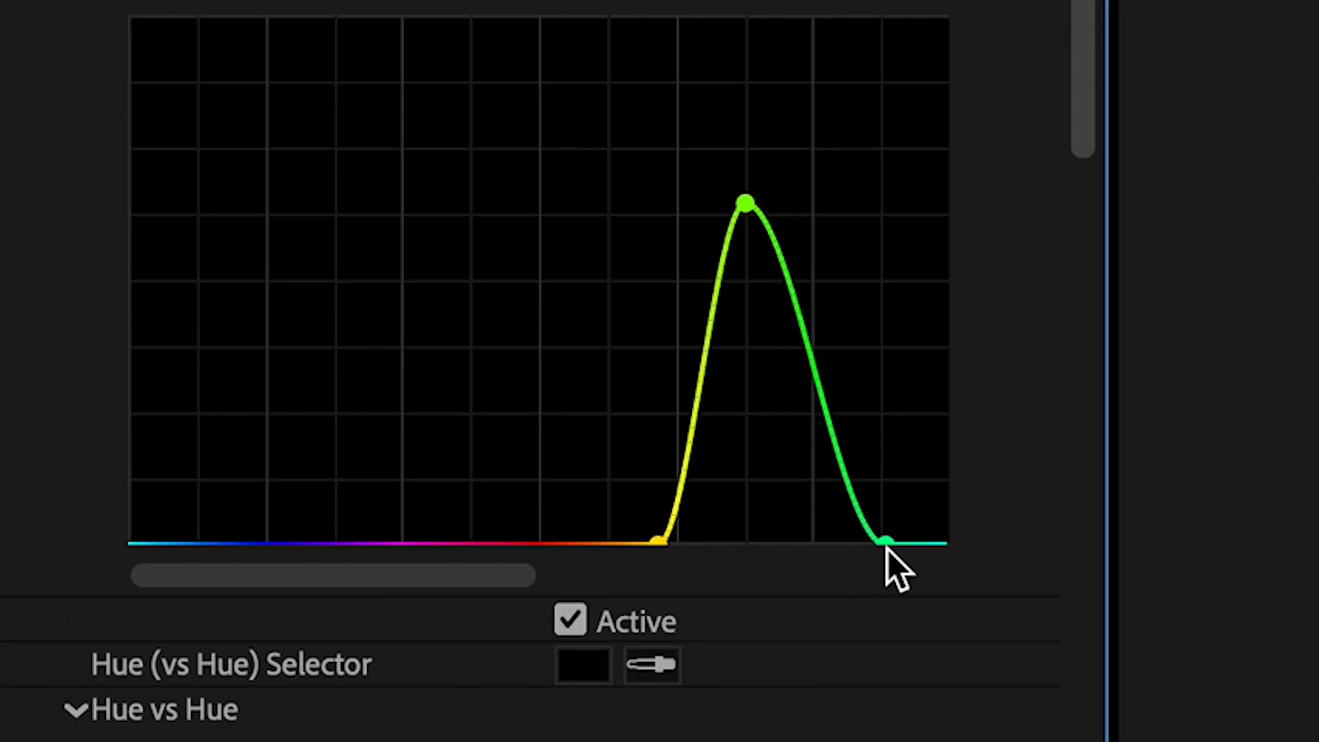